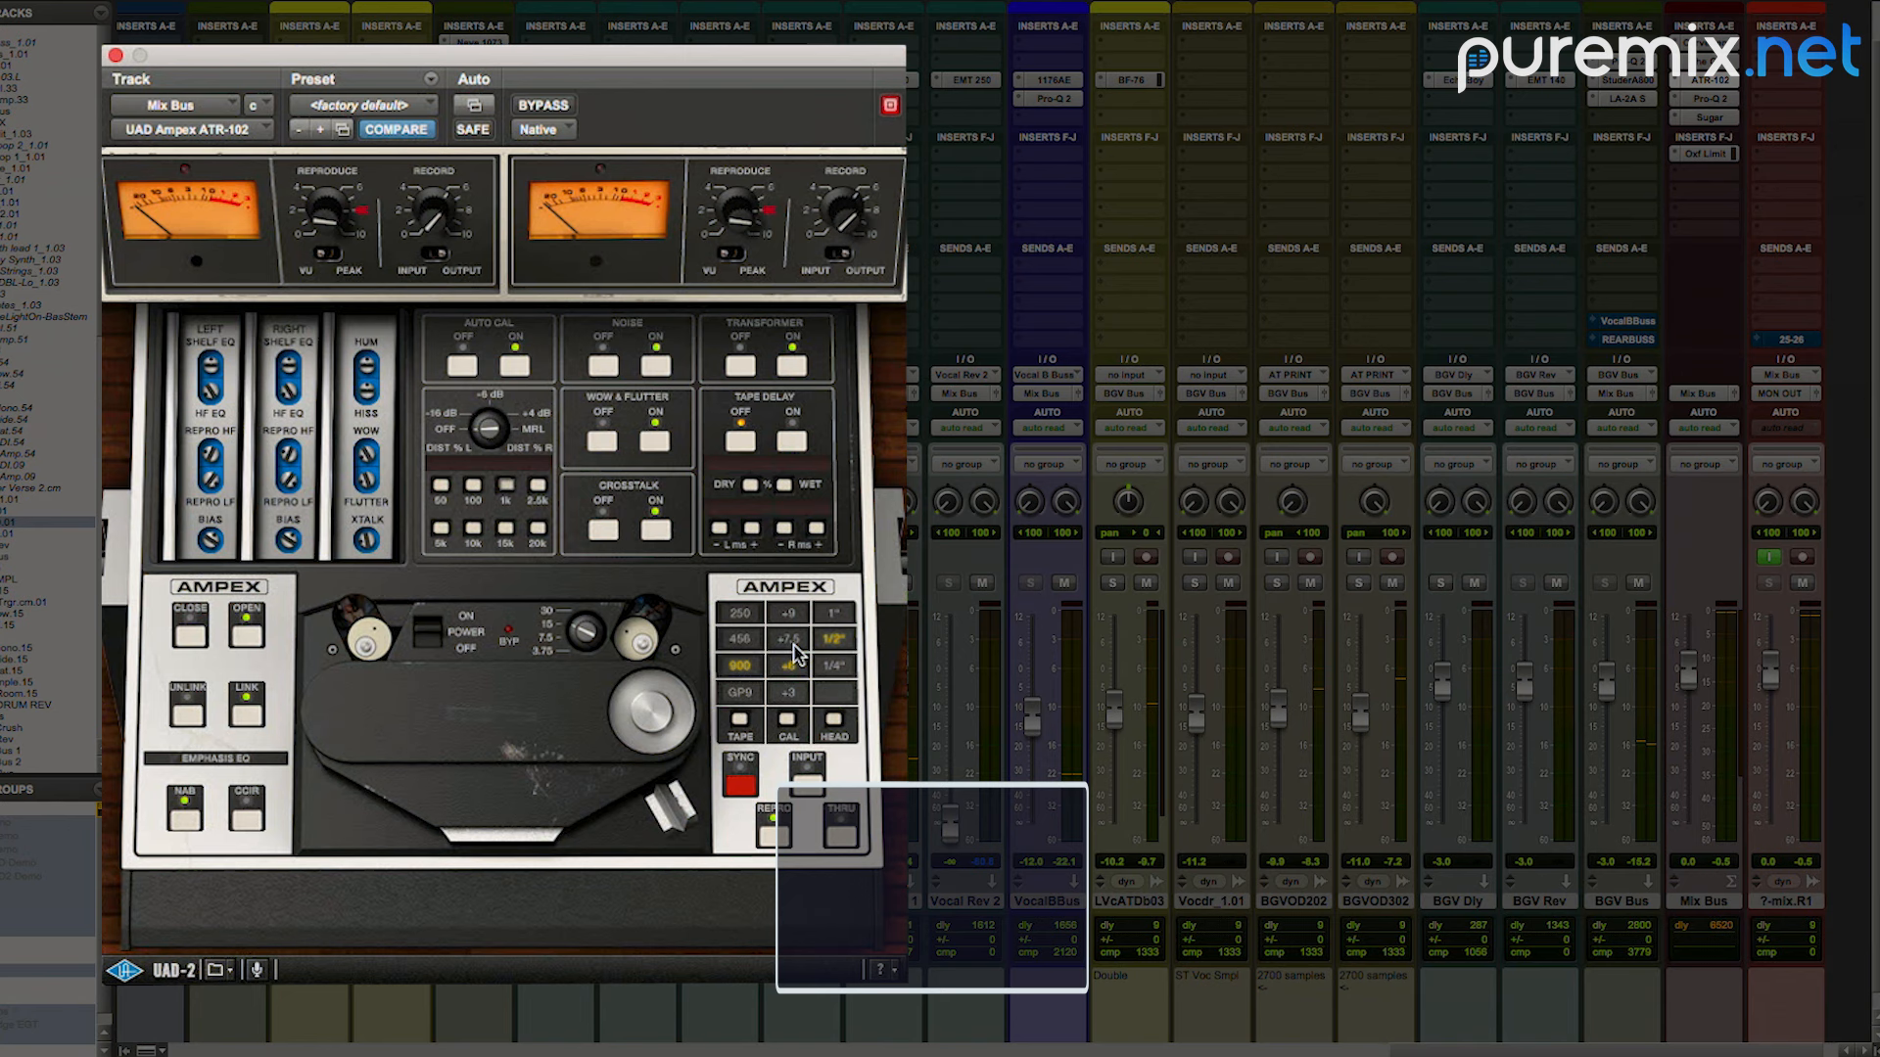
# Step: Load the KTLO.1 preset into the Ampex ATR-102 on the Mix Bus
pyautogui.click(790, 637)
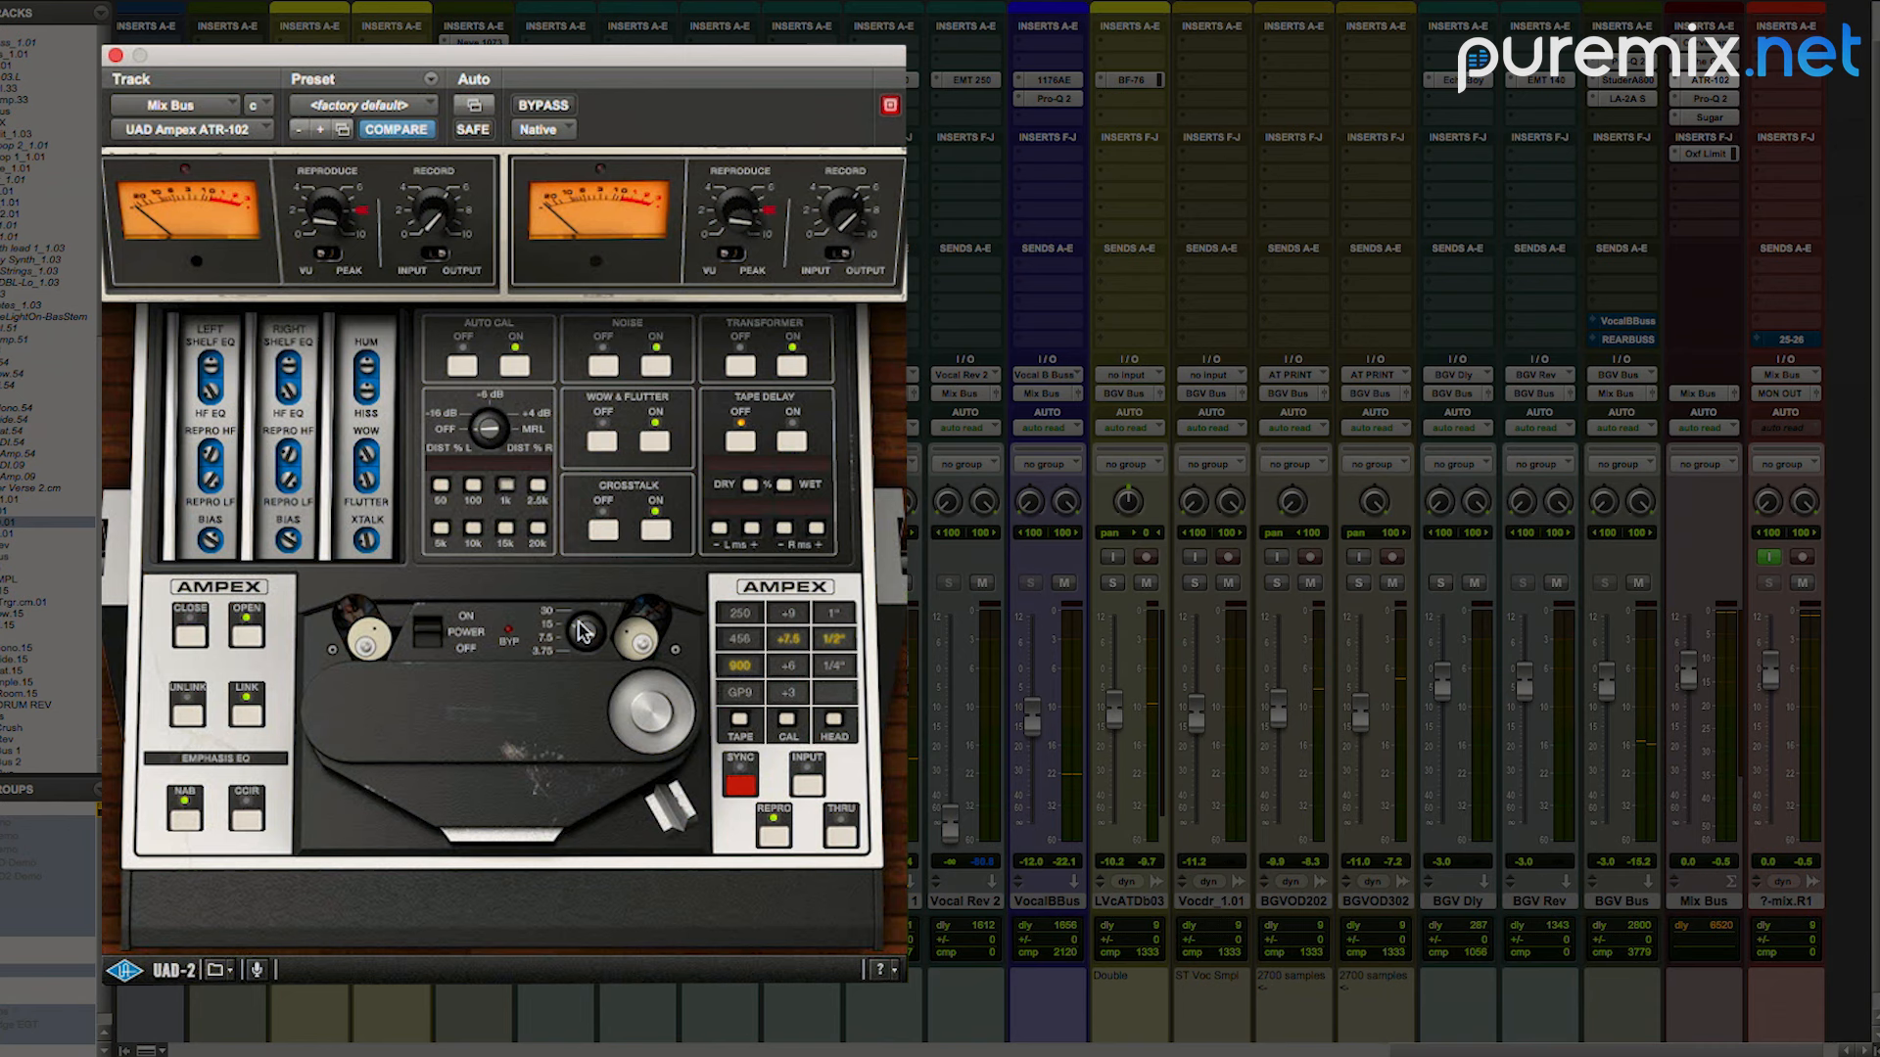
pyautogui.moveTo(564, 637)
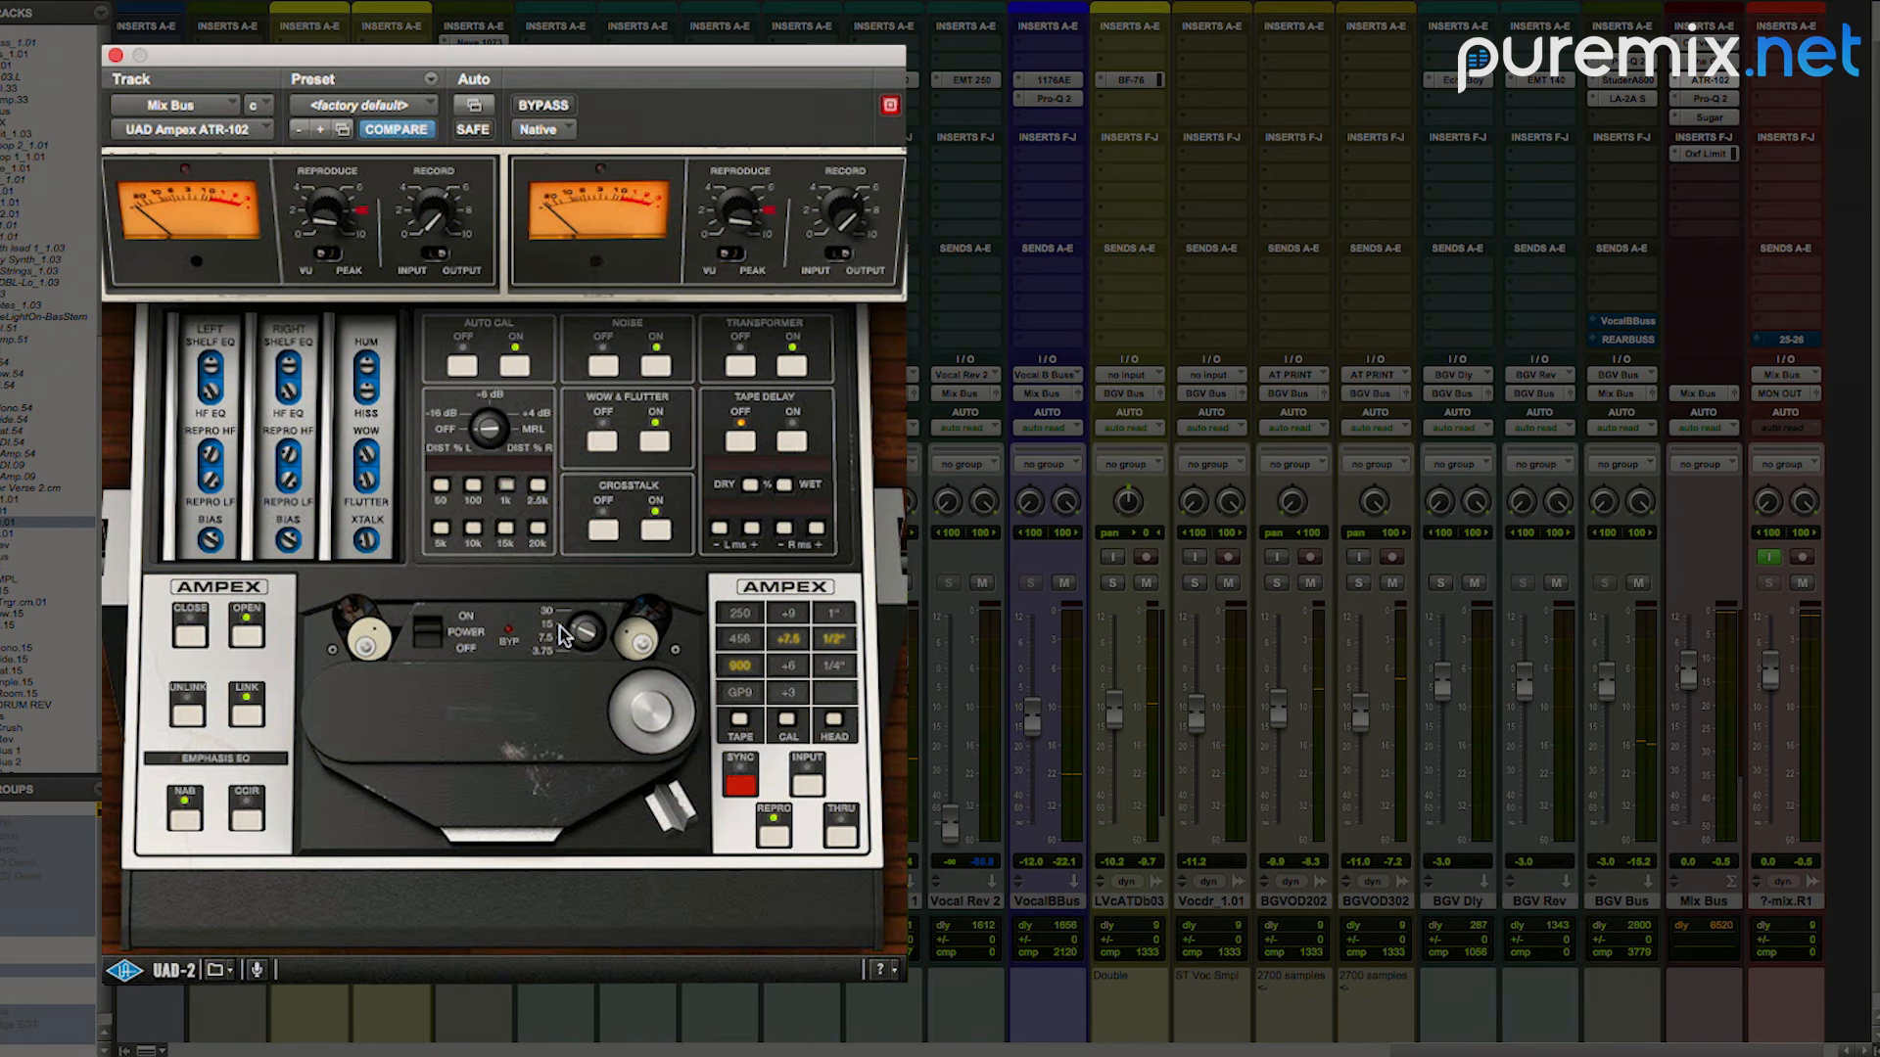
pyautogui.moveTo(576, 632)
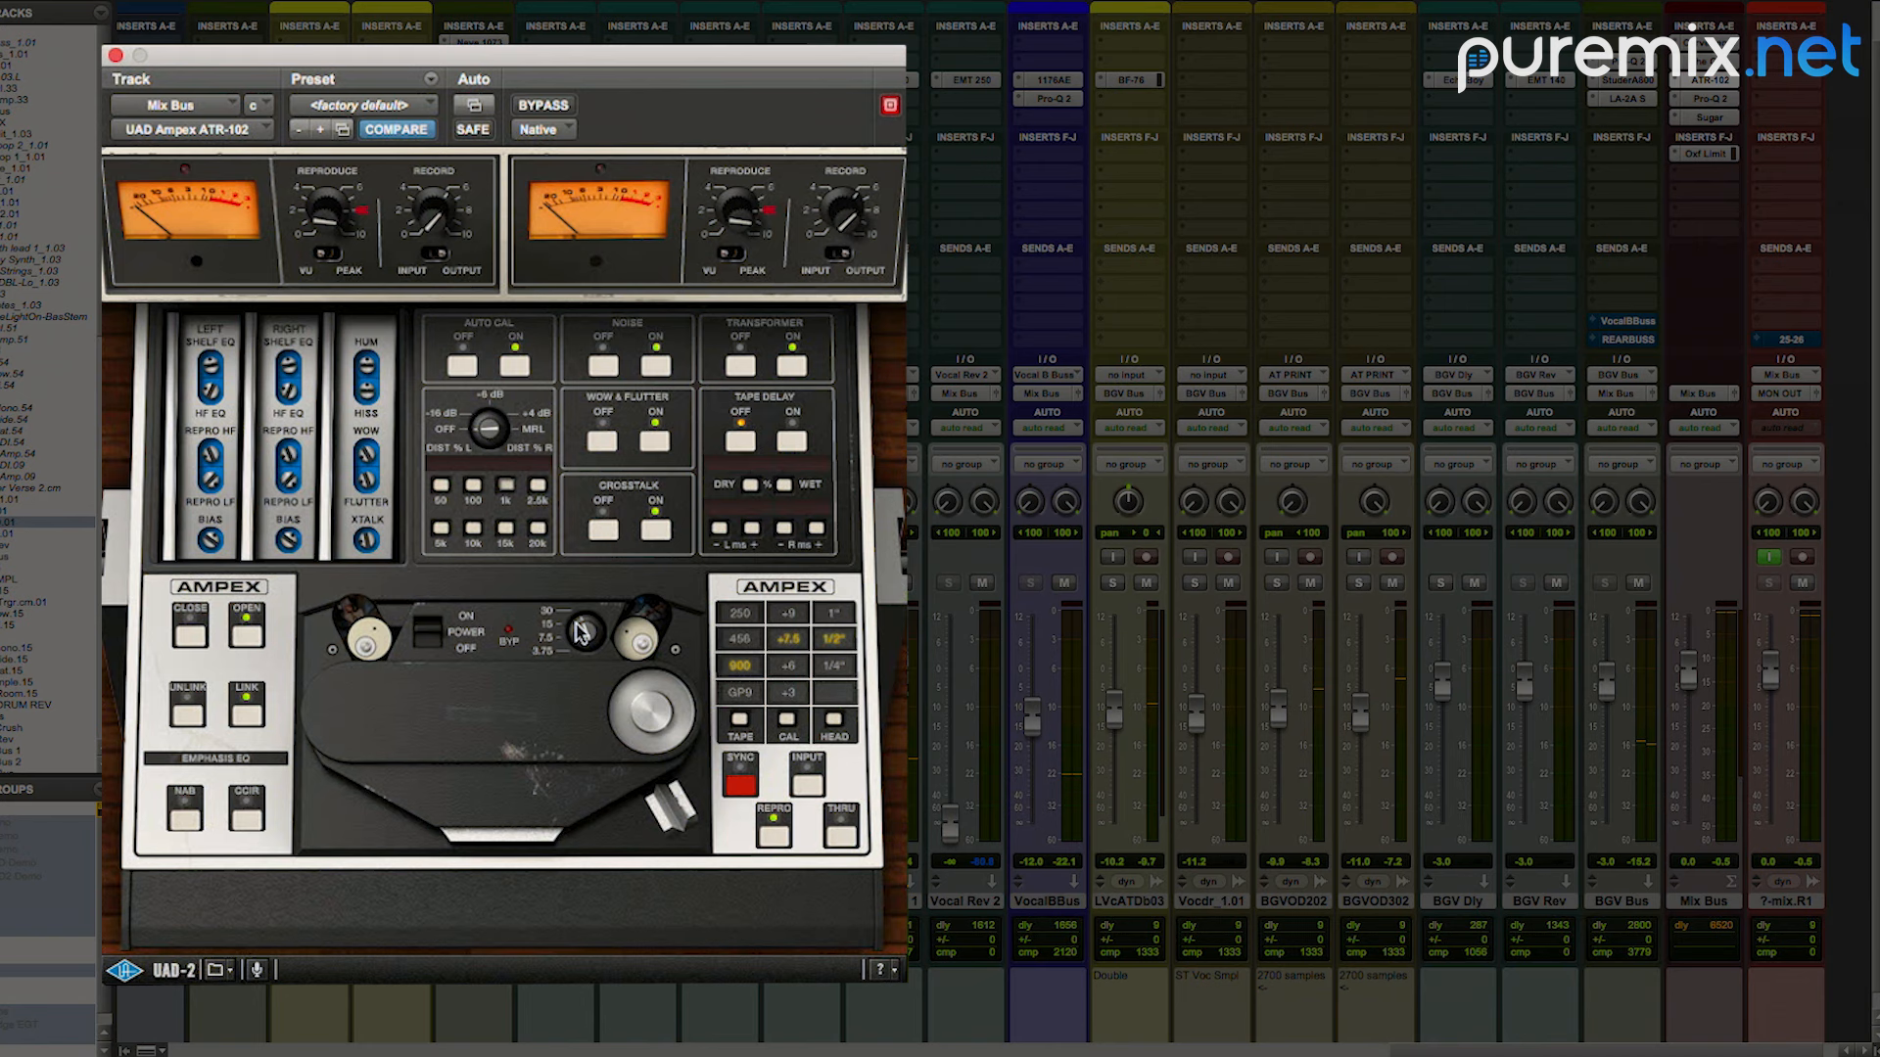
pyautogui.moveTo(584, 669)
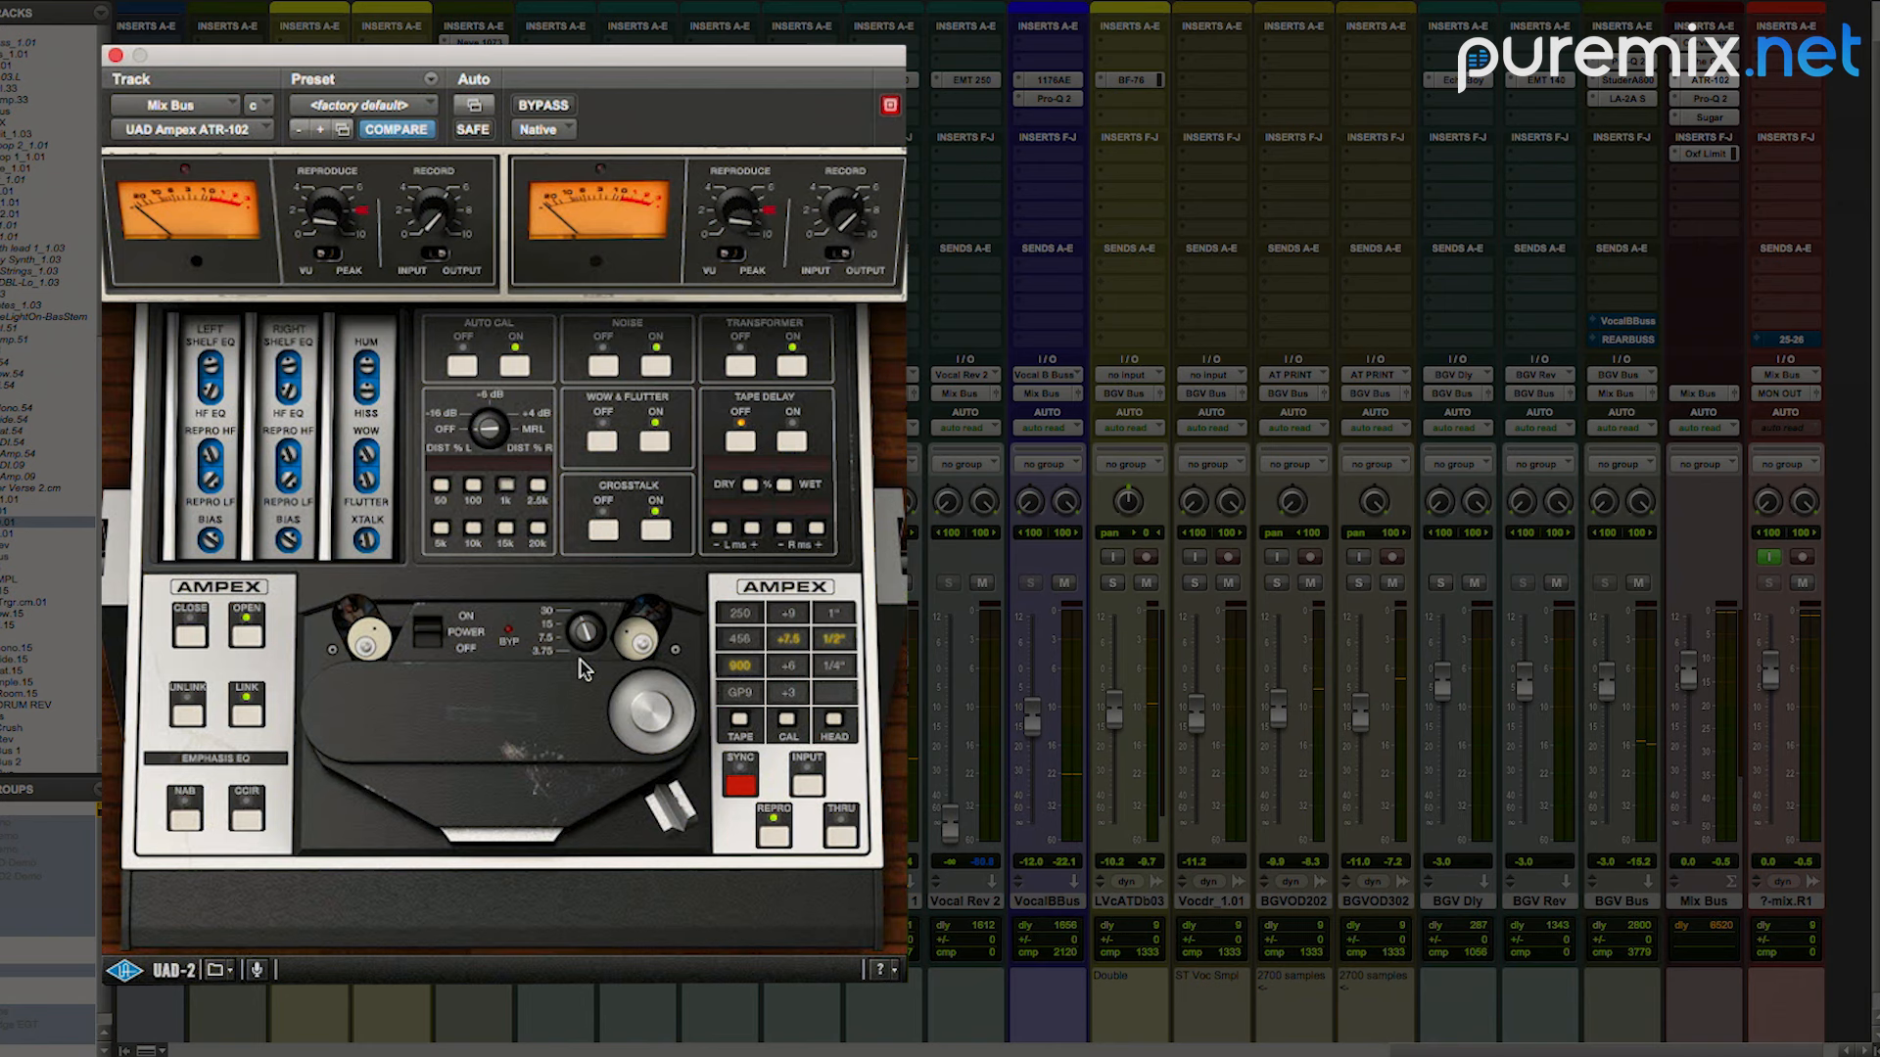
pyautogui.moveTo(587, 629)
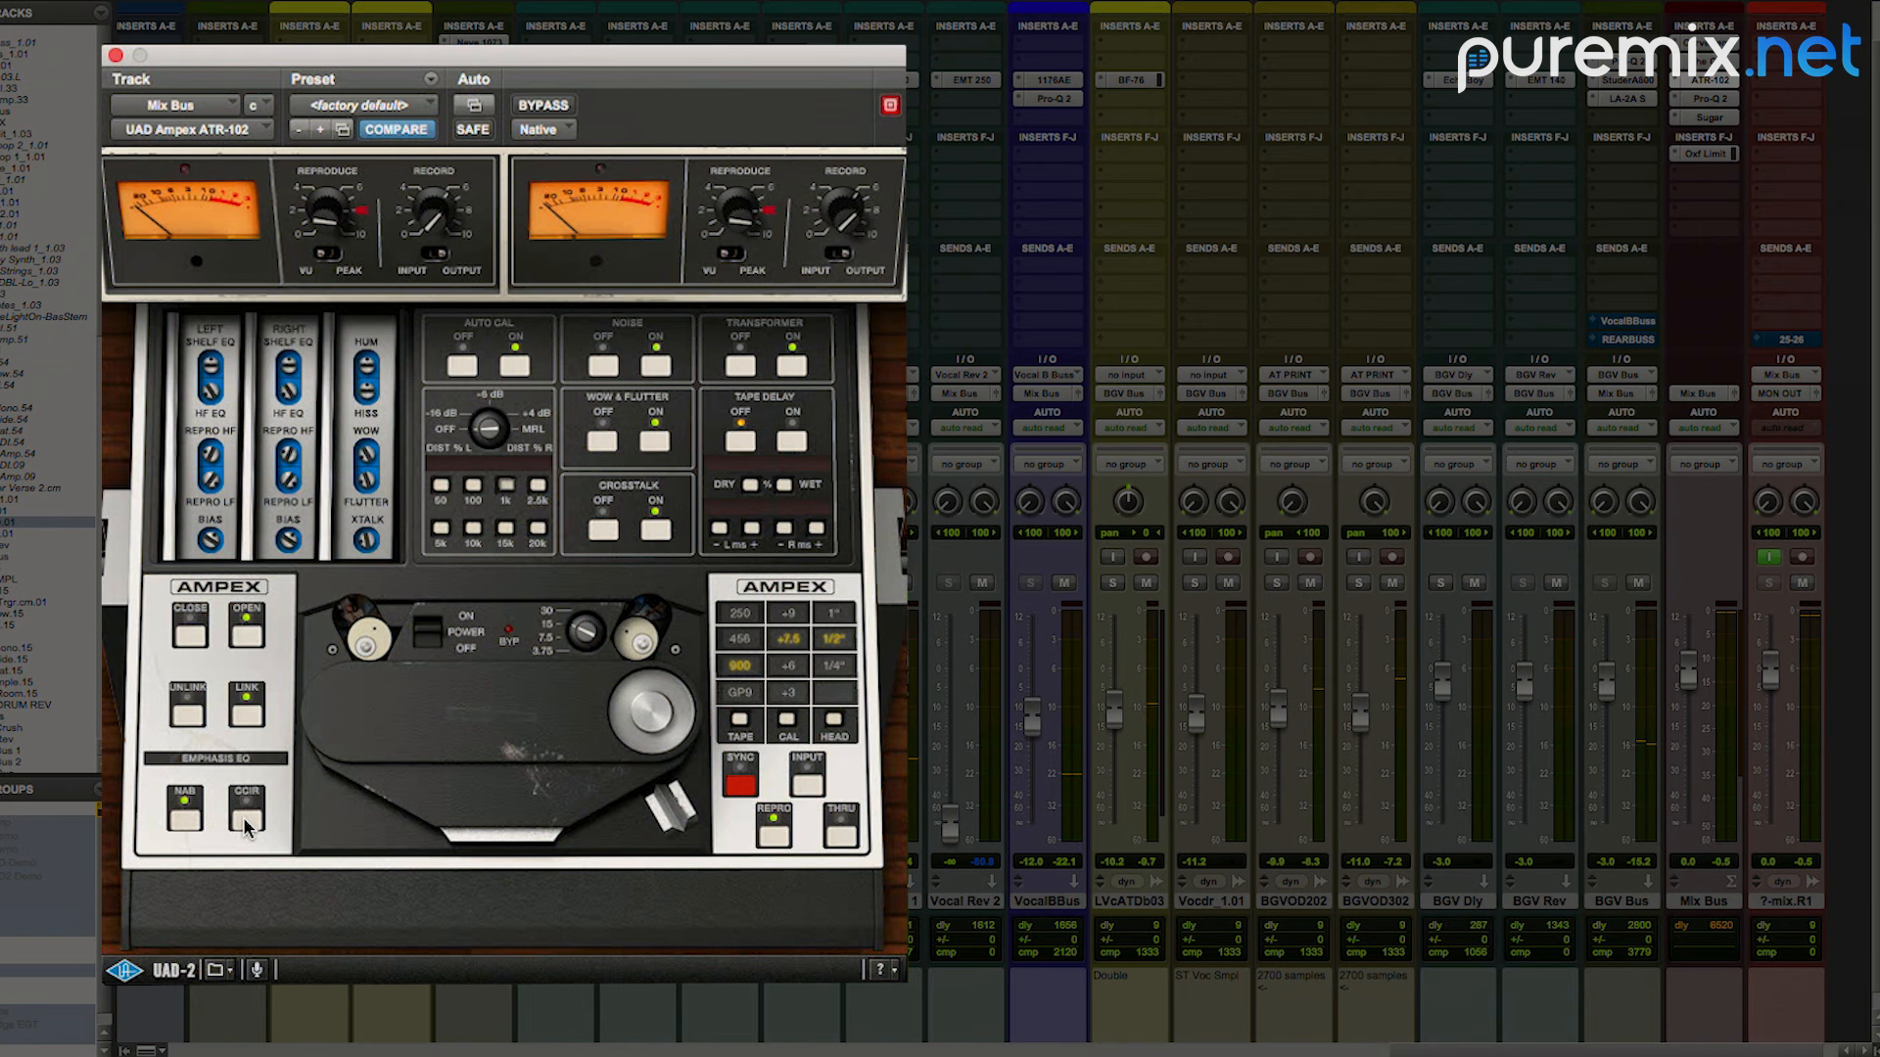
pyautogui.moveTo(251, 824)
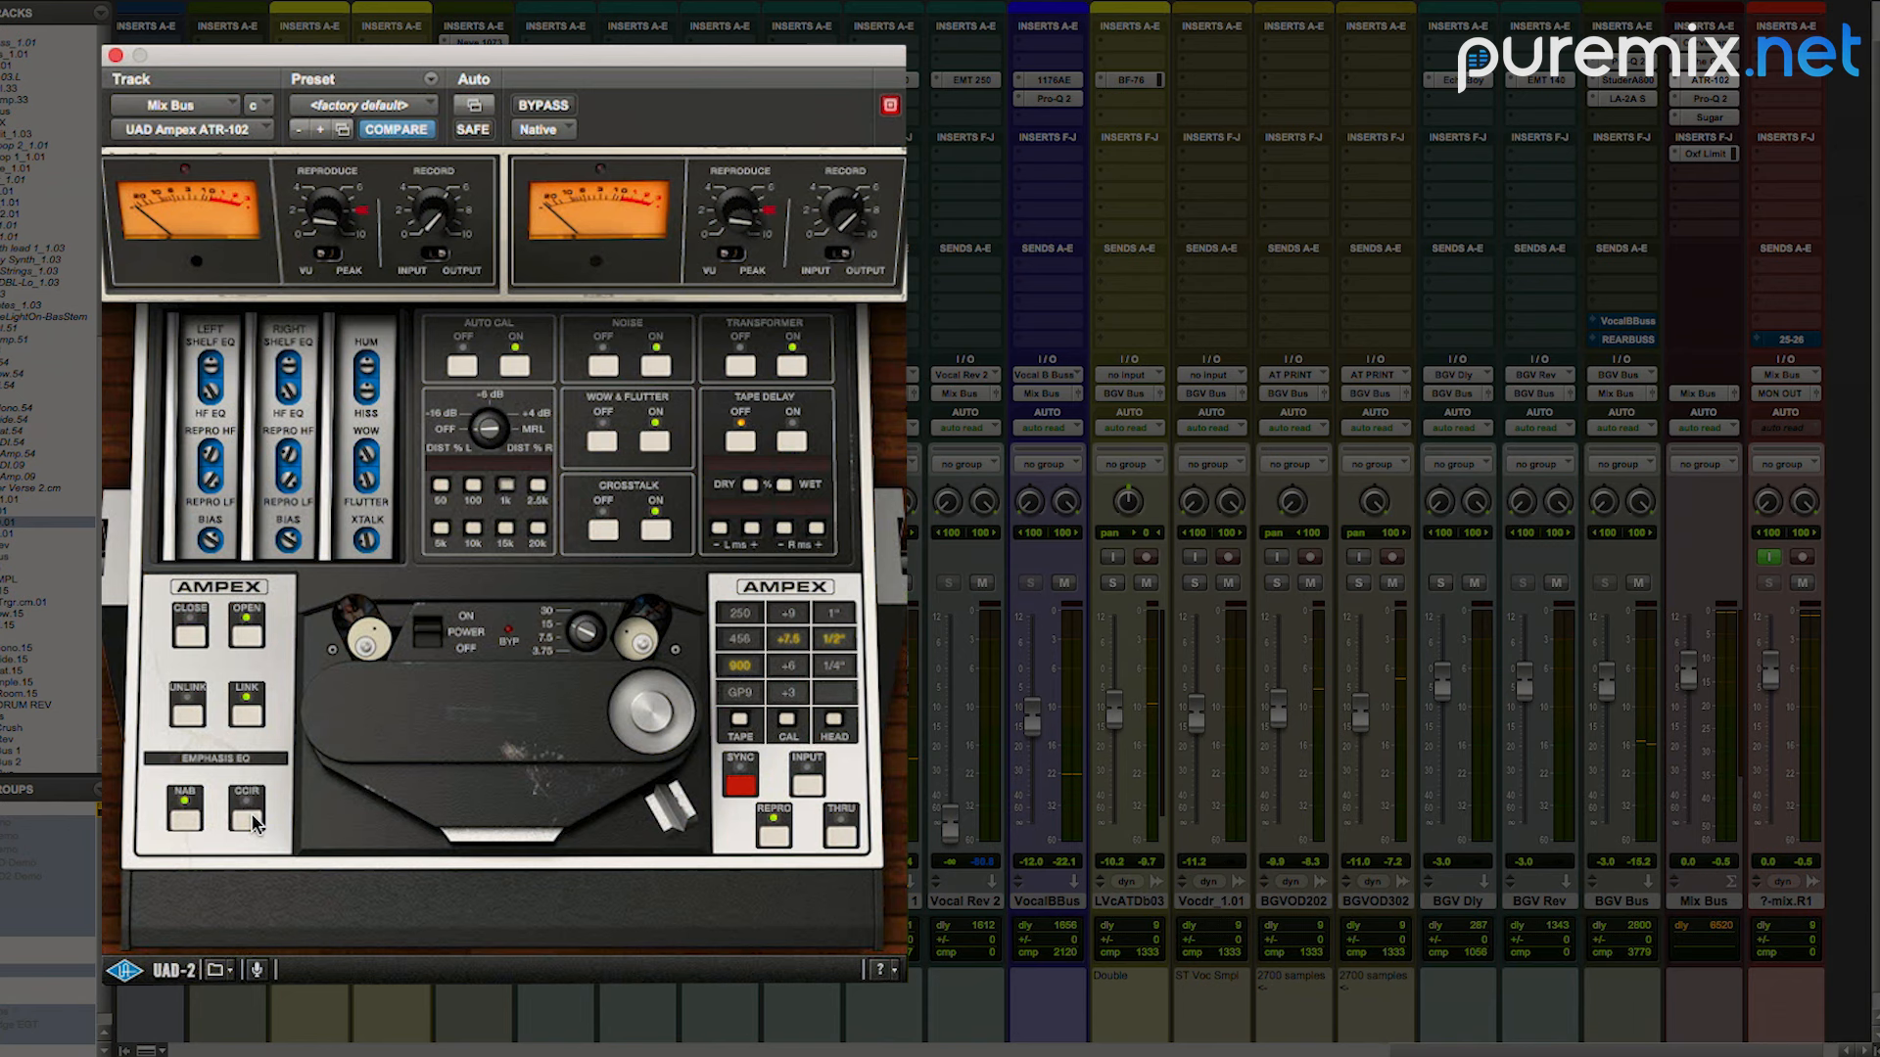
pyautogui.moveTo(239, 829)
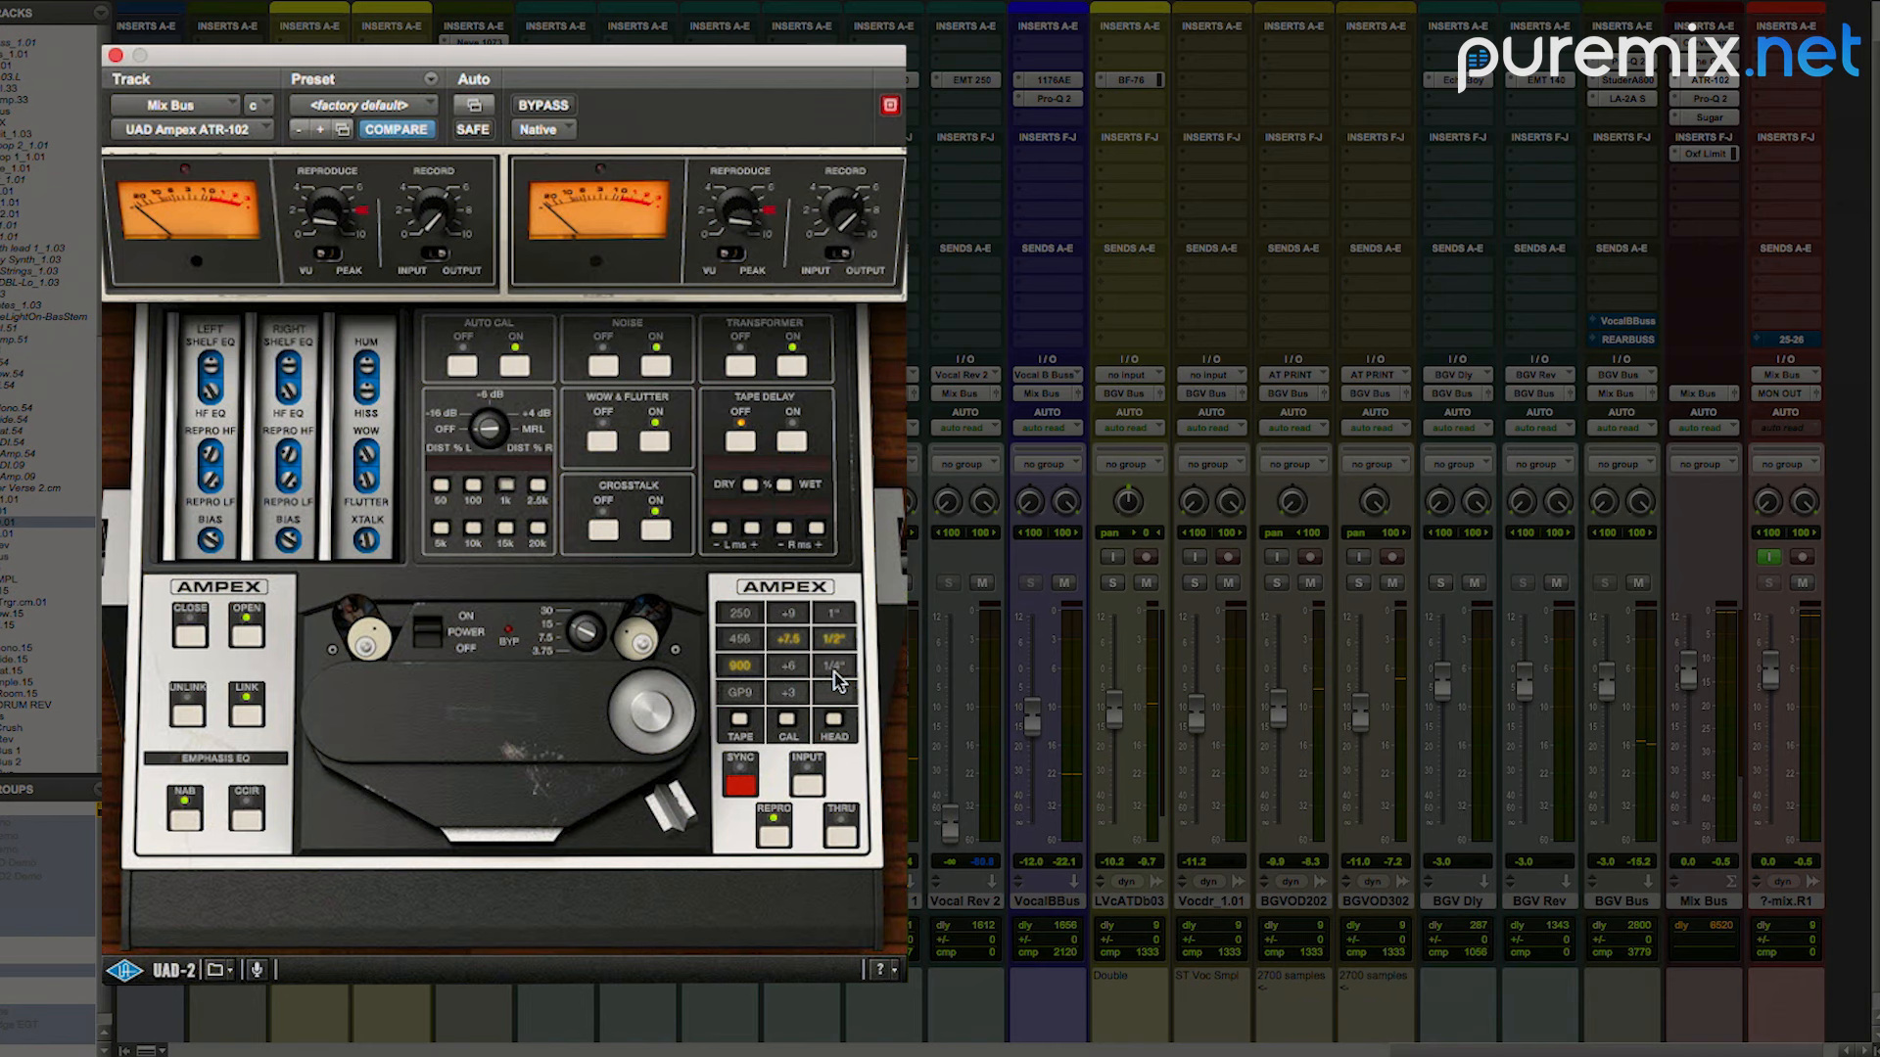
pyautogui.moveTo(835, 648)
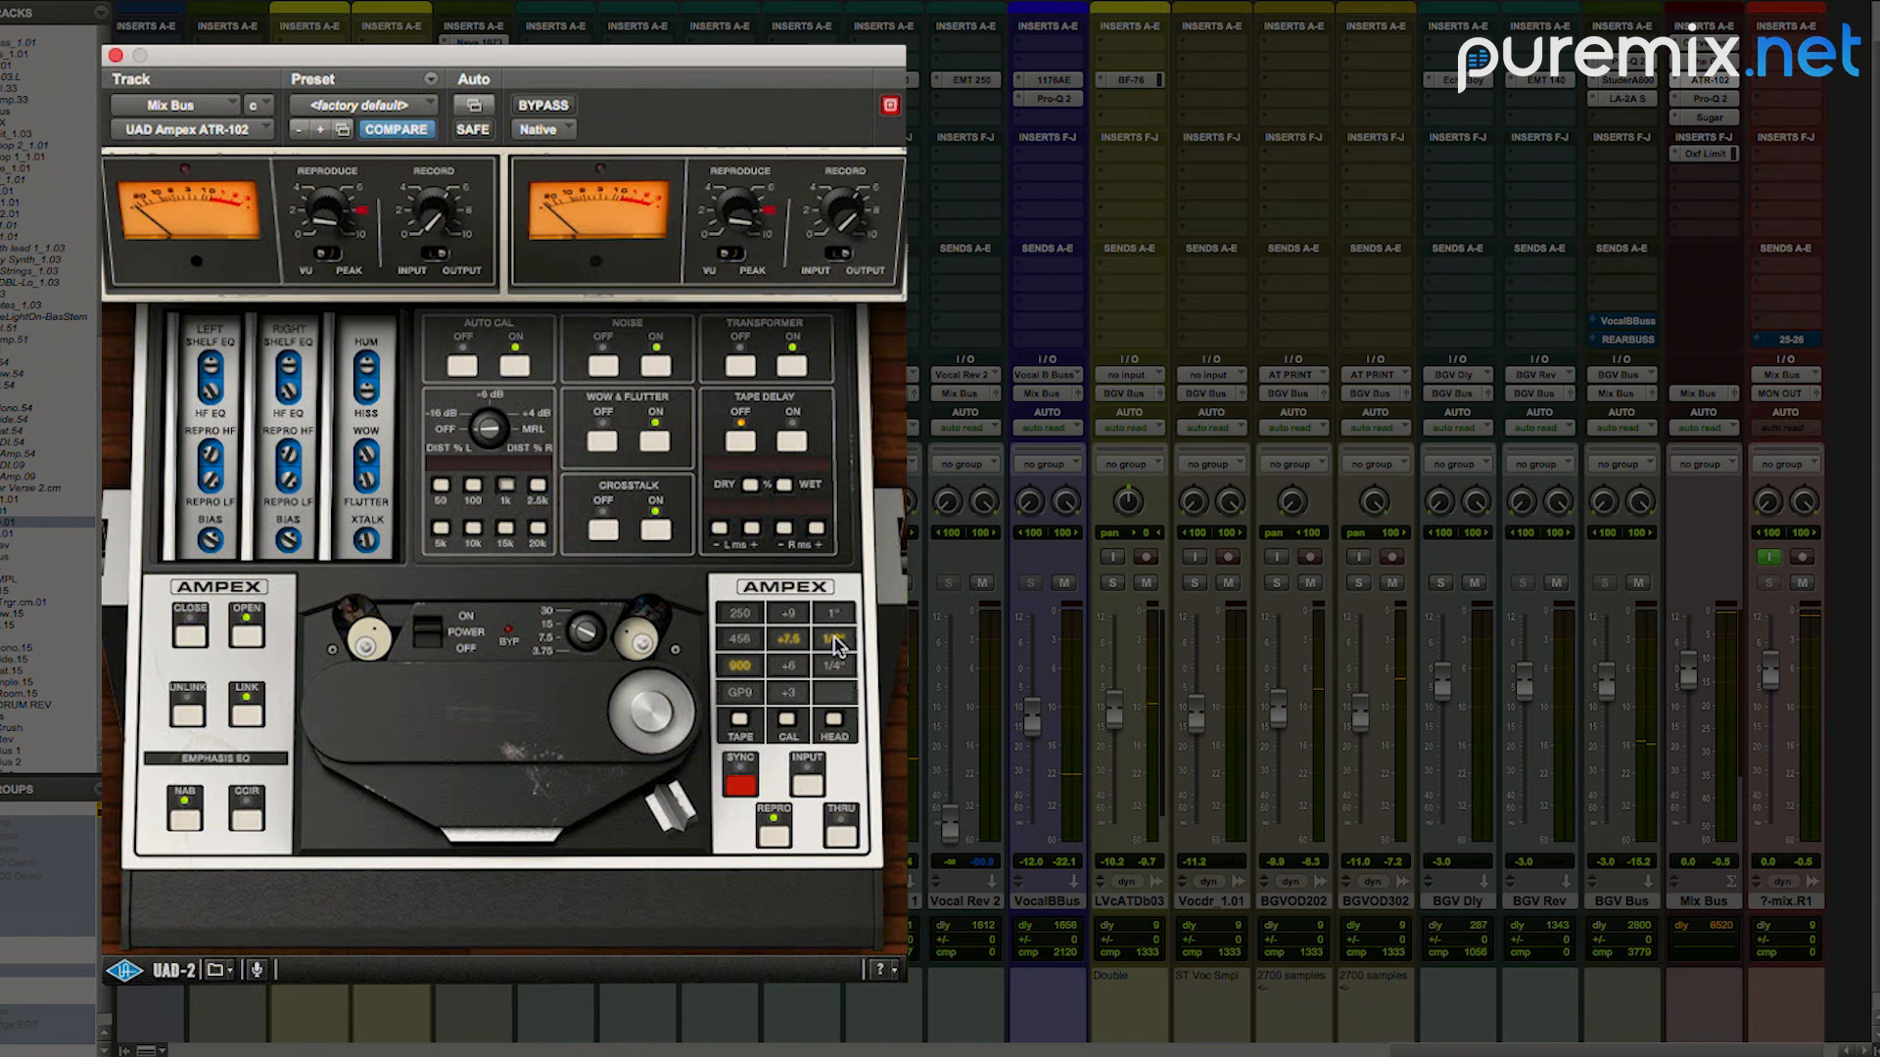
pyautogui.moveTo(842, 675)
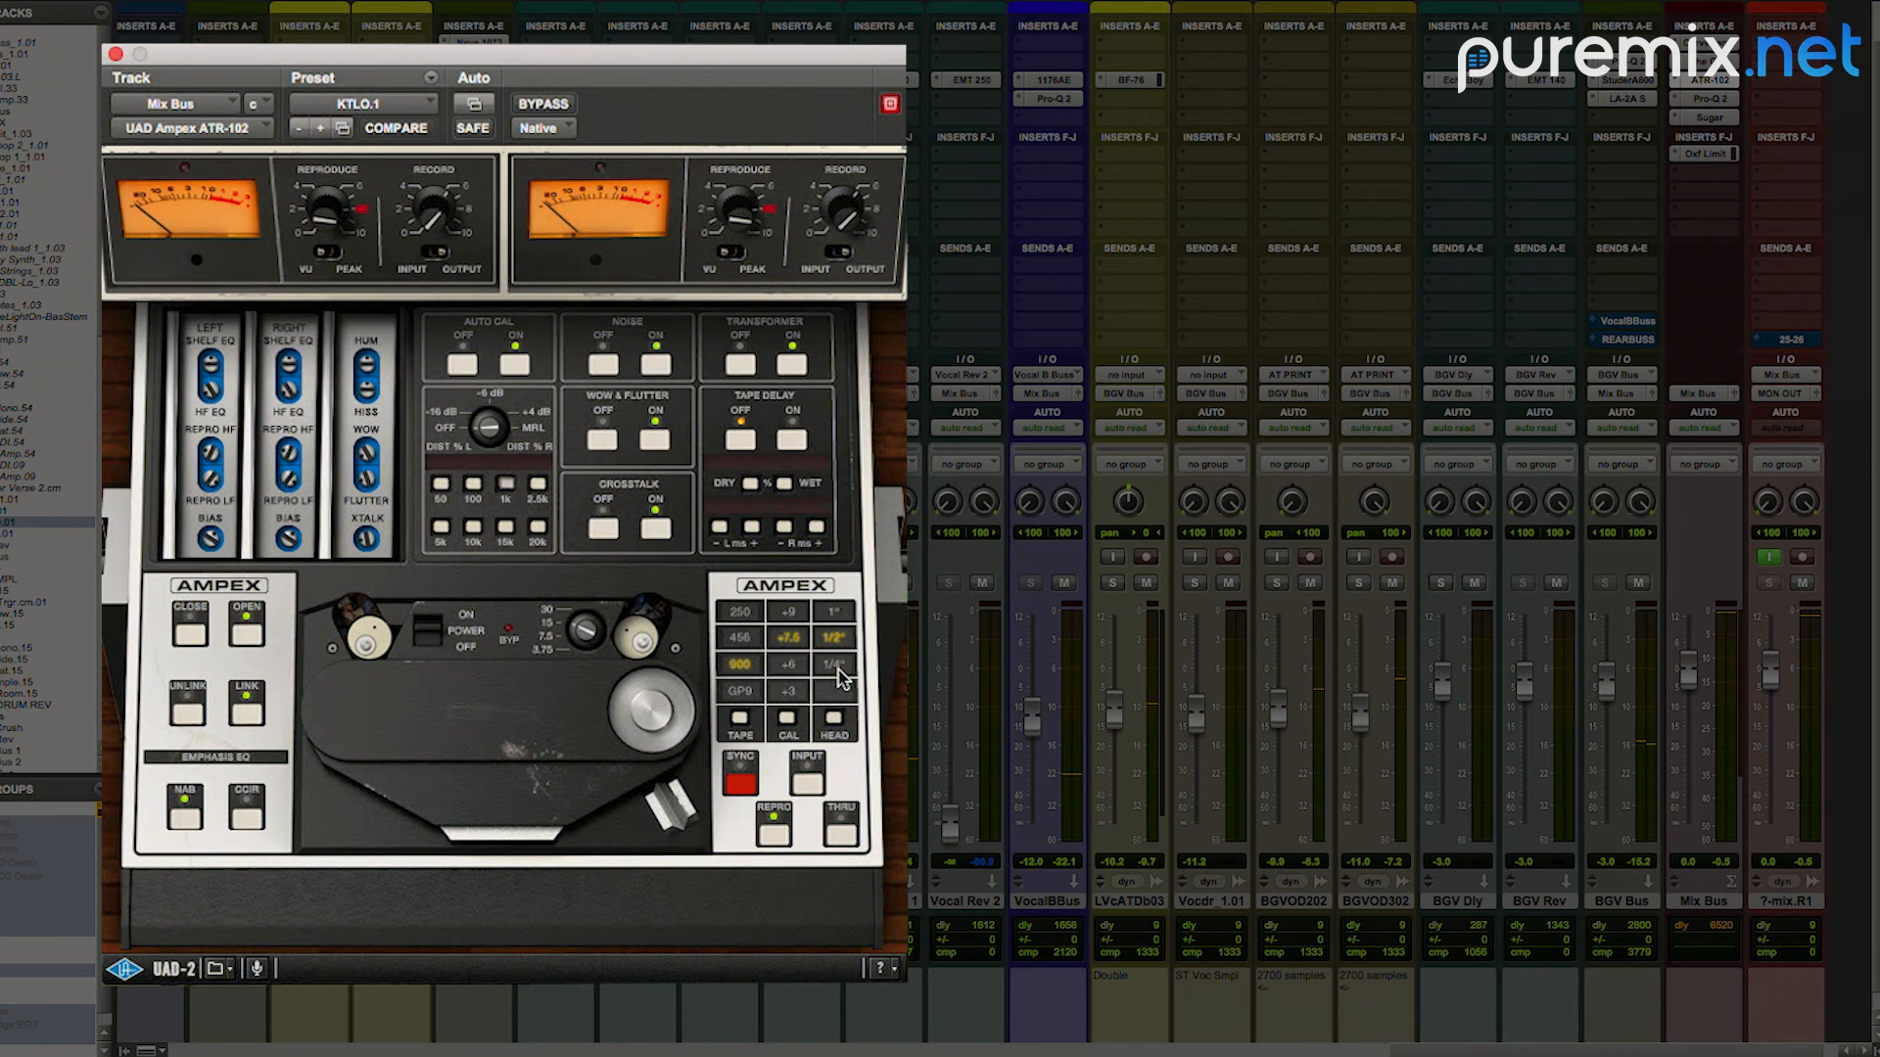
pyautogui.moveTo(271, 465)
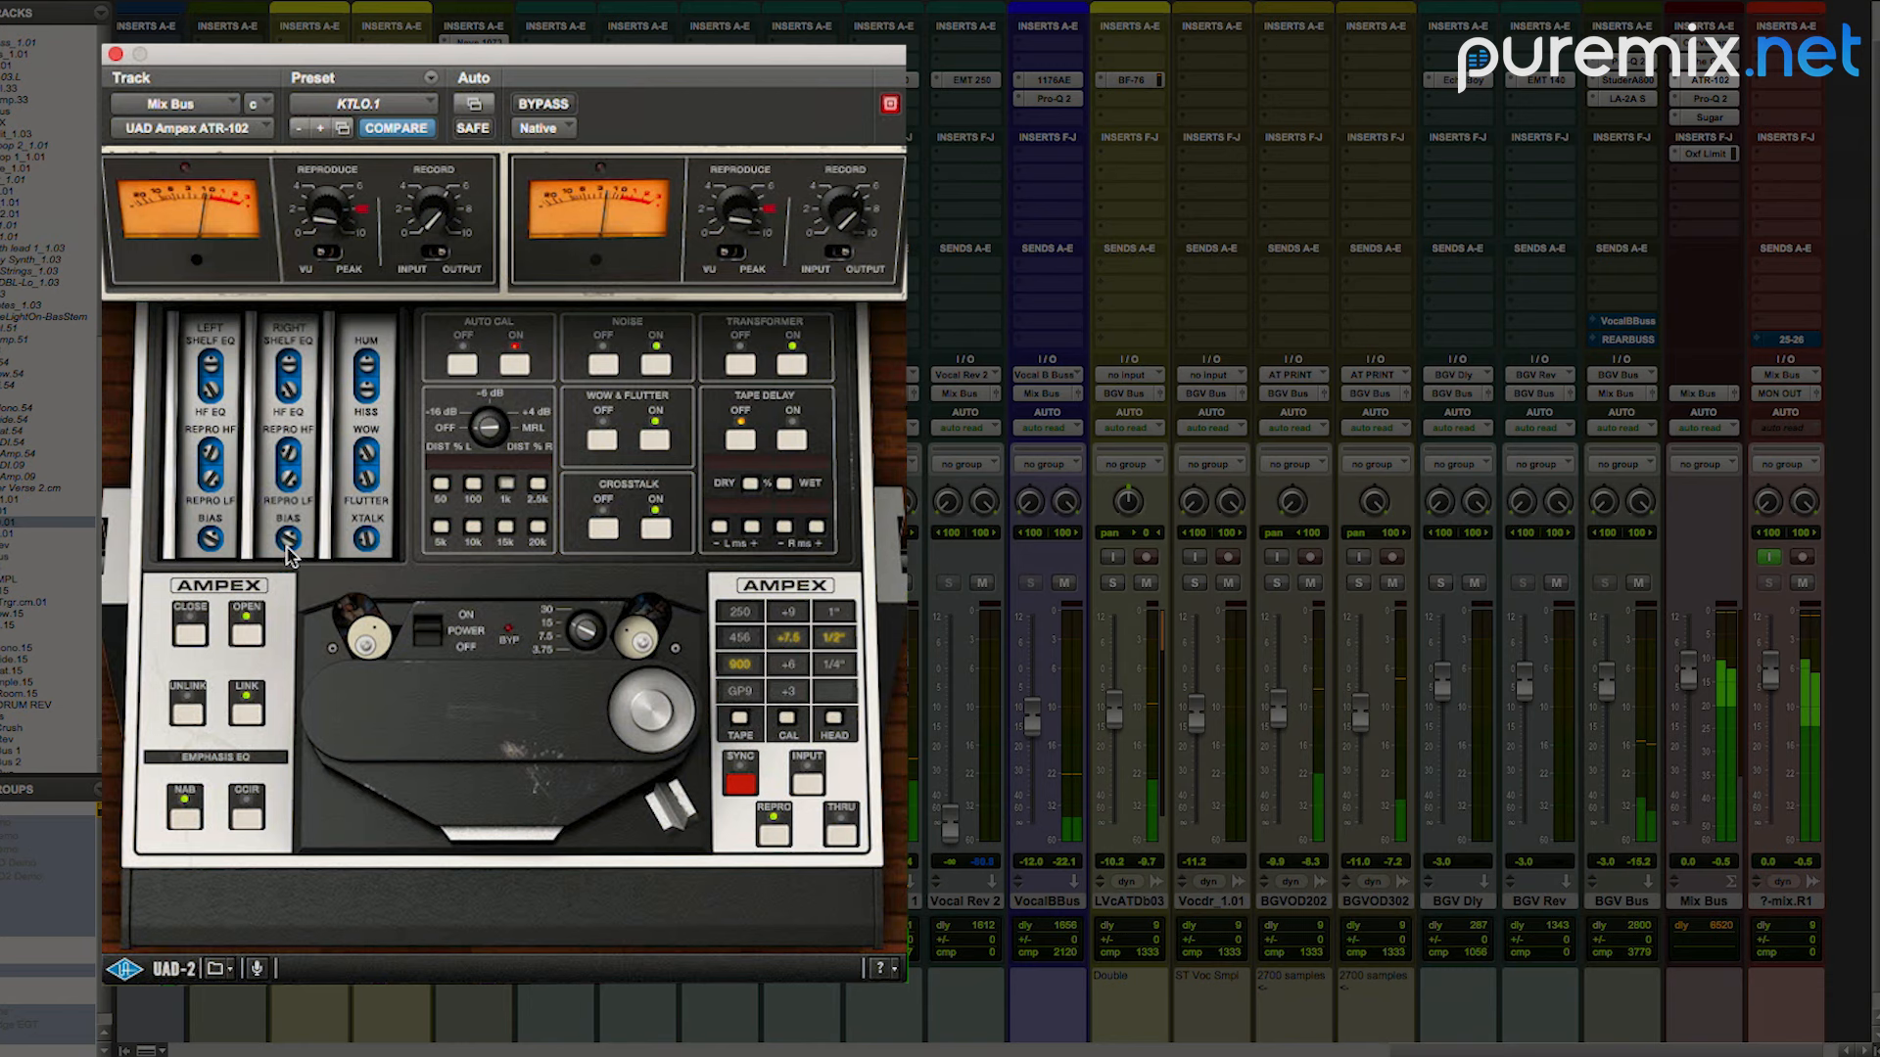
# Step: Compare the saved KTLO.1 tape settings with the tweaked ones, ending on the saved version
pyautogui.click(395, 127)
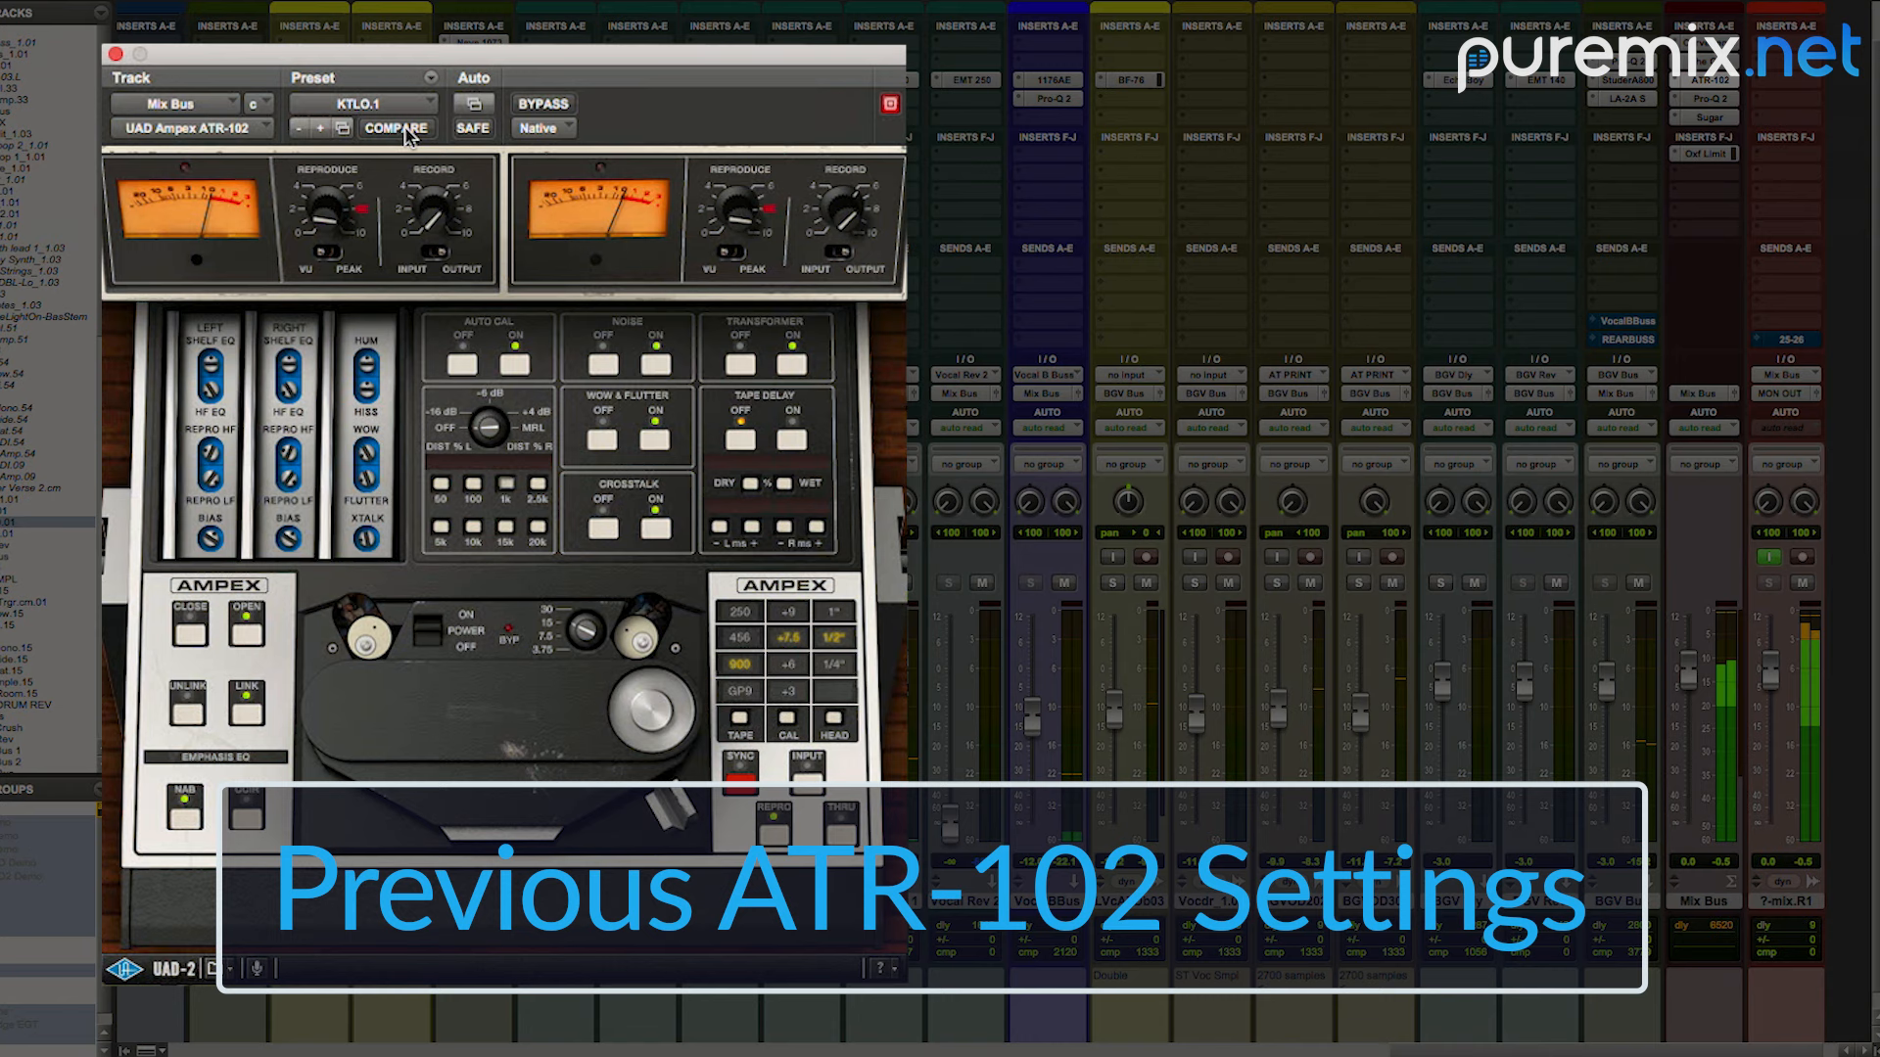
pyautogui.click(396, 128)
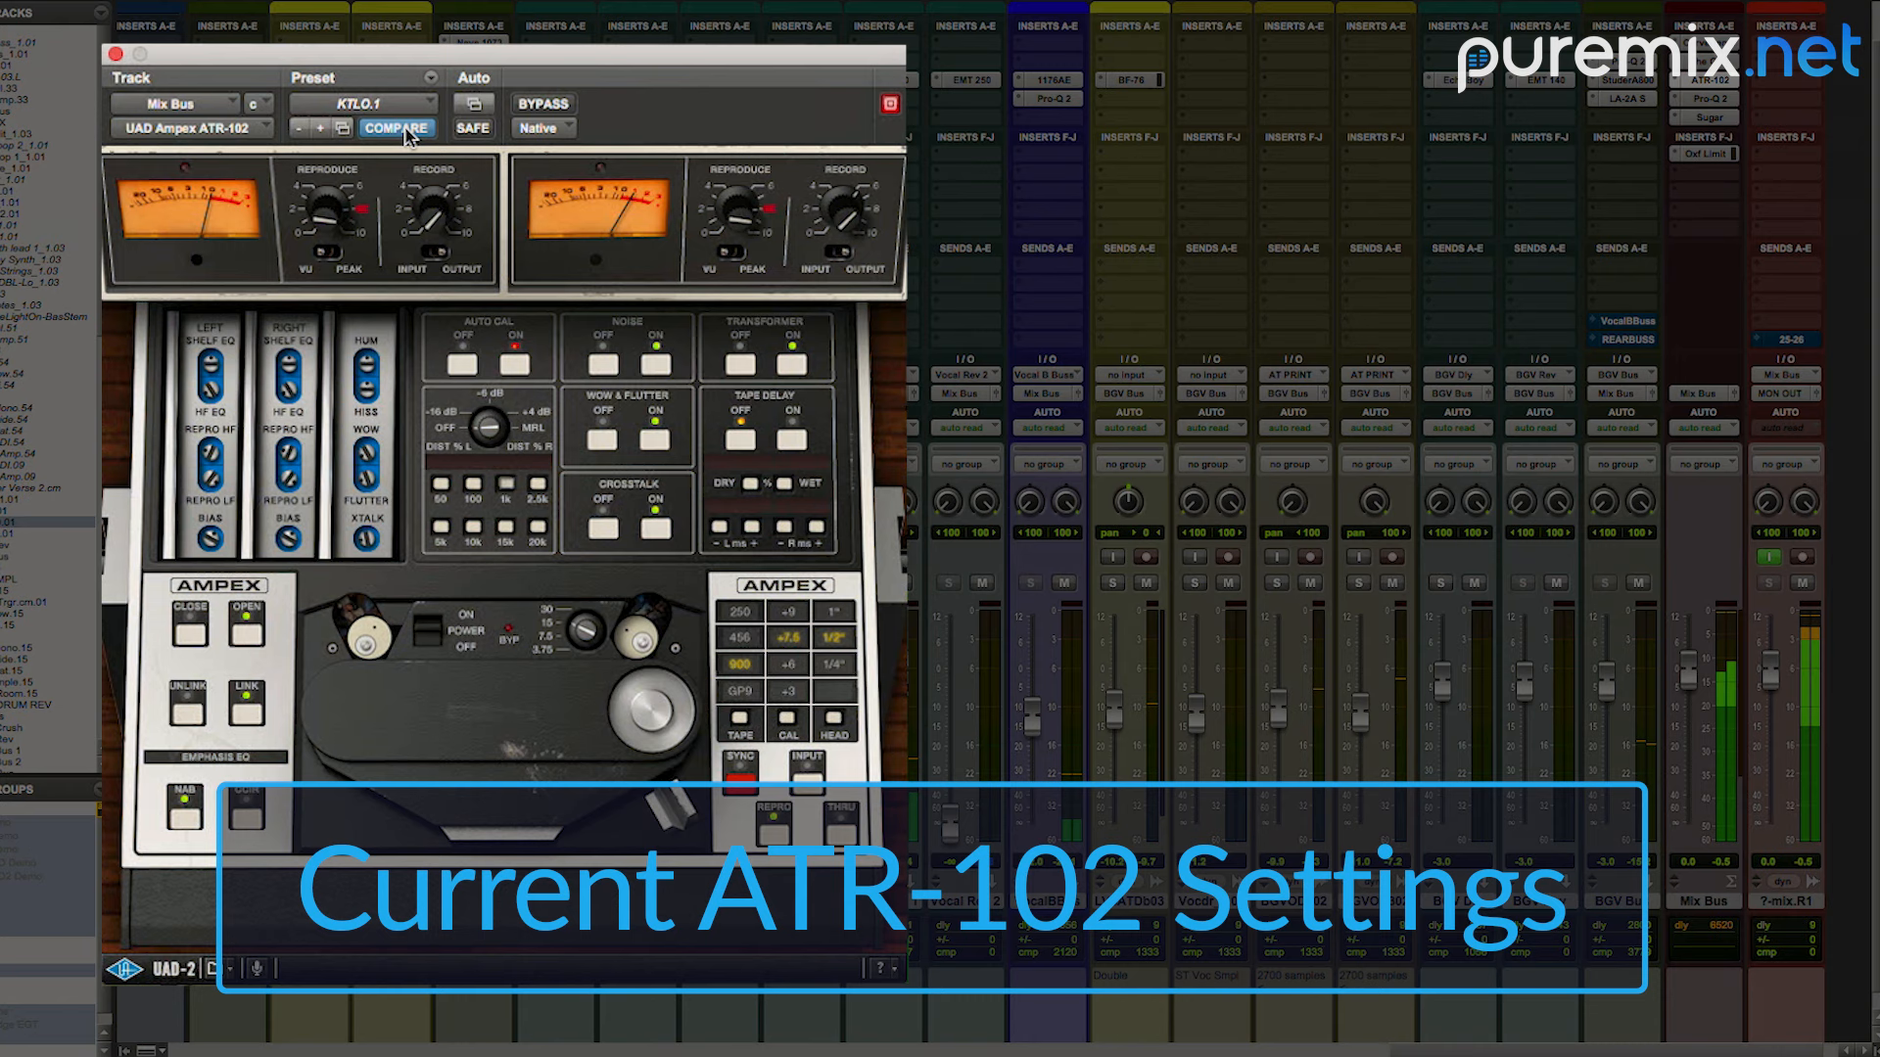
pyautogui.click(395, 128)
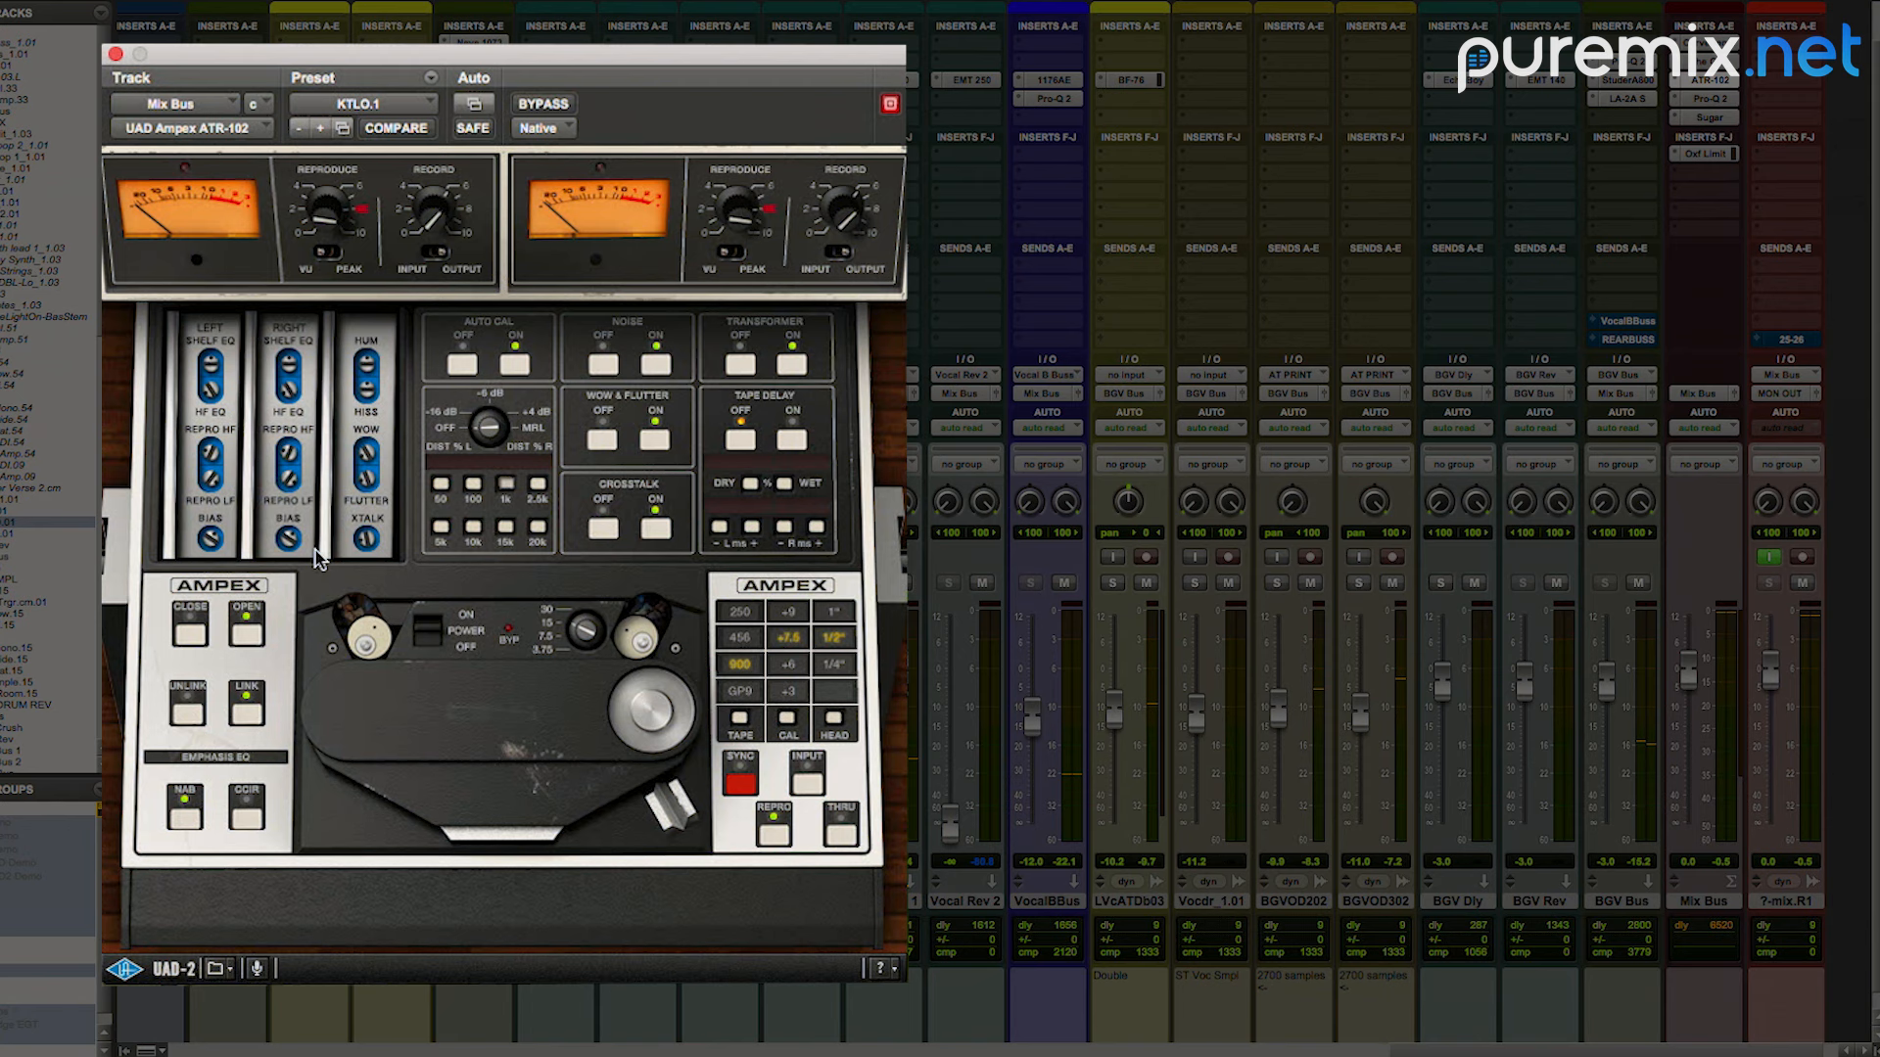